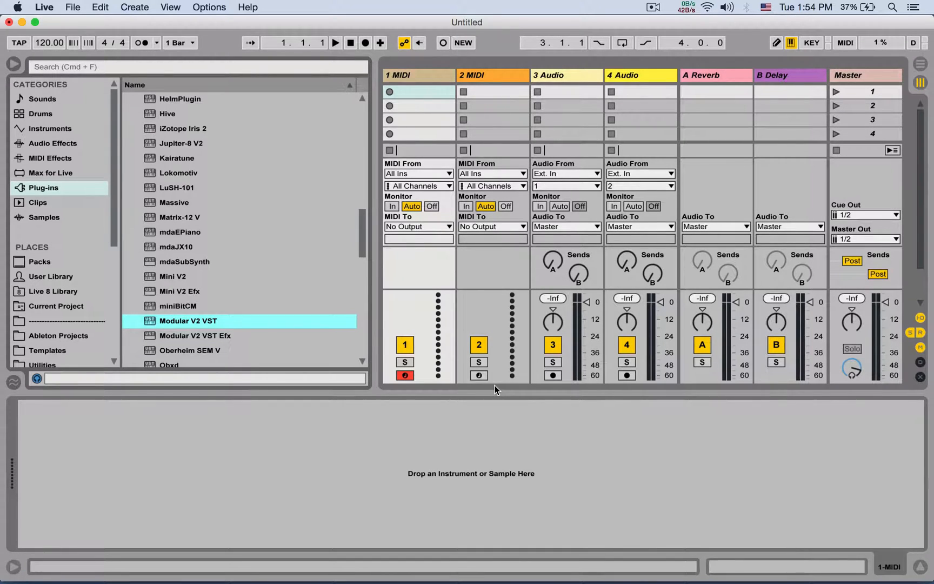
Step: Open Live's Preferences dialog on the Licenses/Maintenance tab showing license status
{"action": "left_click", "coordinate": [45, 8]}
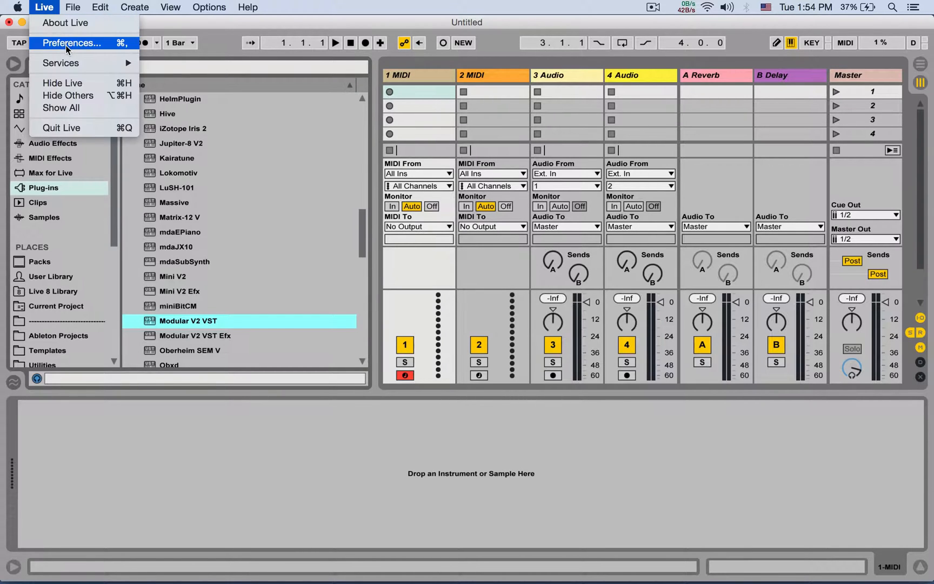
{"action": "left_click", "coordinate": [73, 43]}
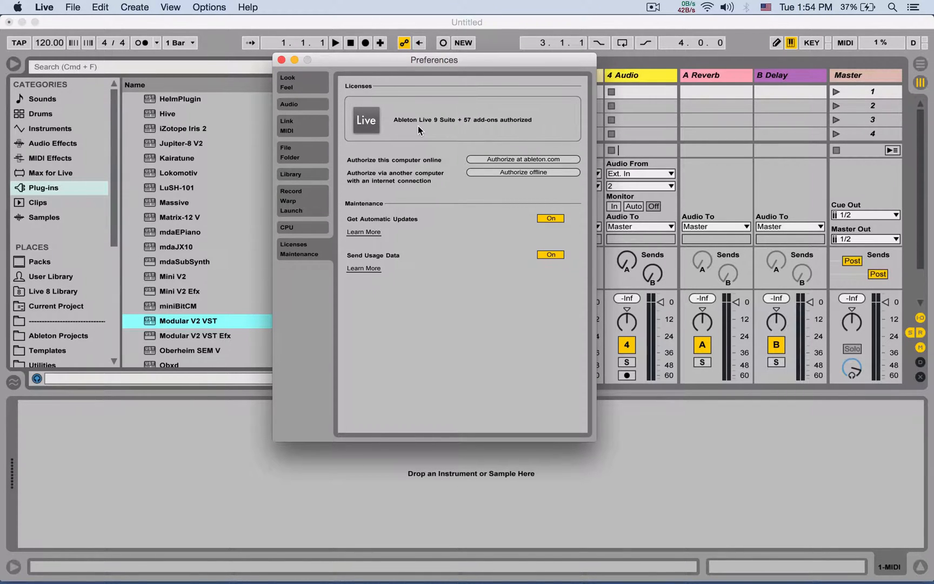
{"action": "mouse_move", "coordinate": [487, 124]}
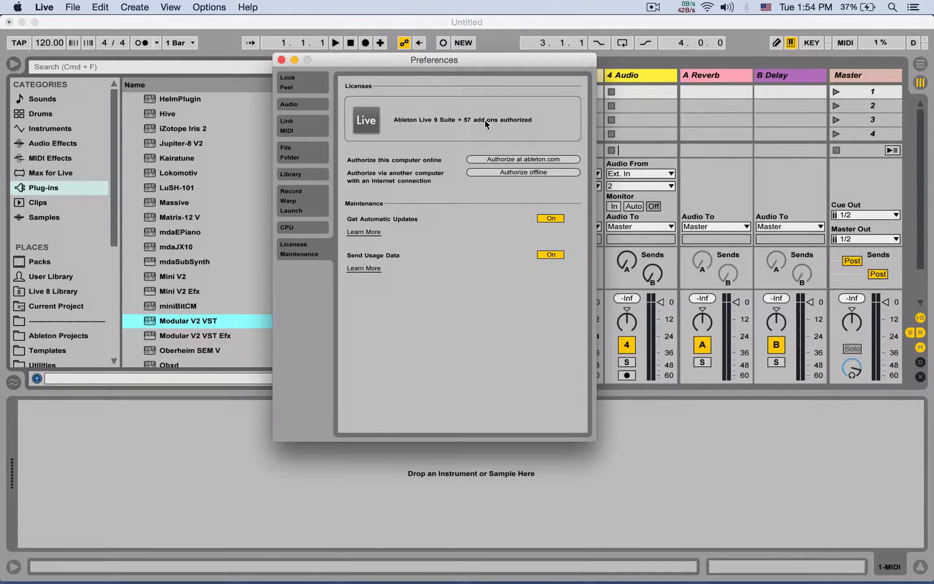
{"action": "mouse_move", "coordinate": [450, 159]}
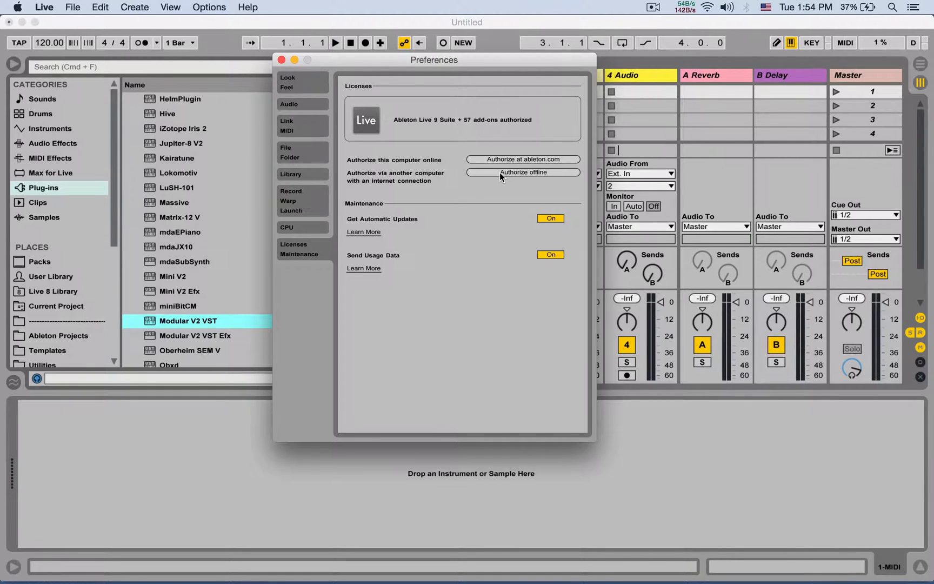
{"action": "mouse_move", "coordinate": [504, 178]}
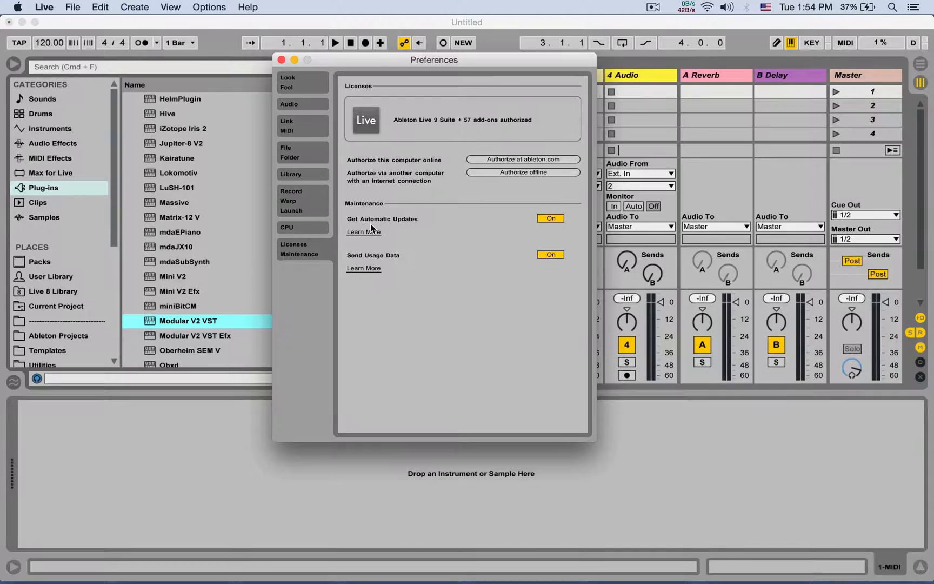
{"action": "mouse_move", "coordinate": [536, 224]}
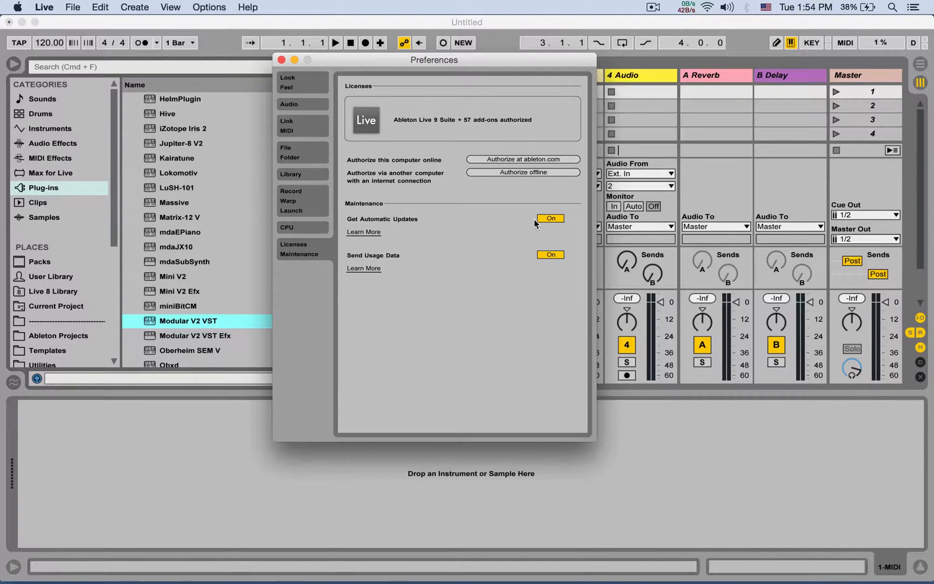
{"action": "mouse_move", "coordinate": [424, 264]}
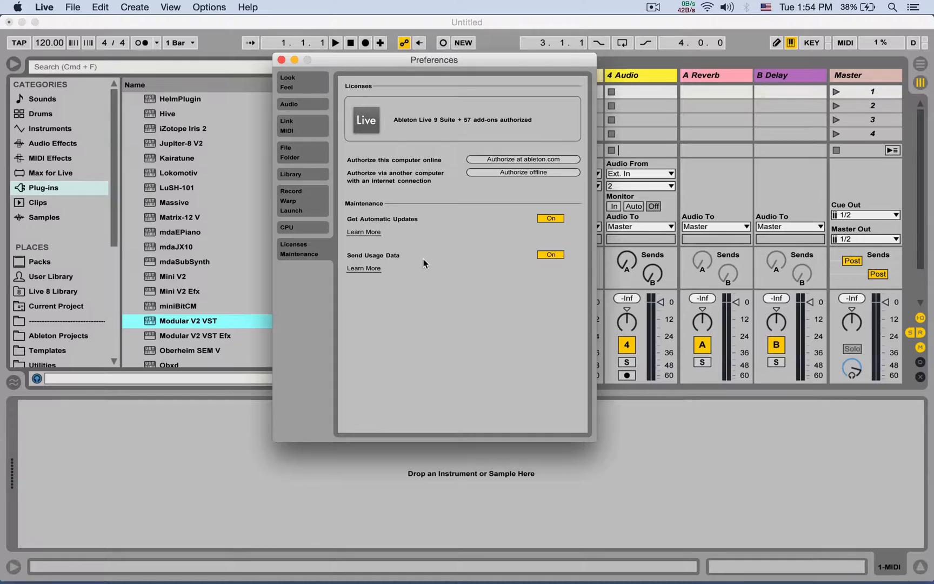
{"action": "mouse_move", "coordinate": [429, 265]}
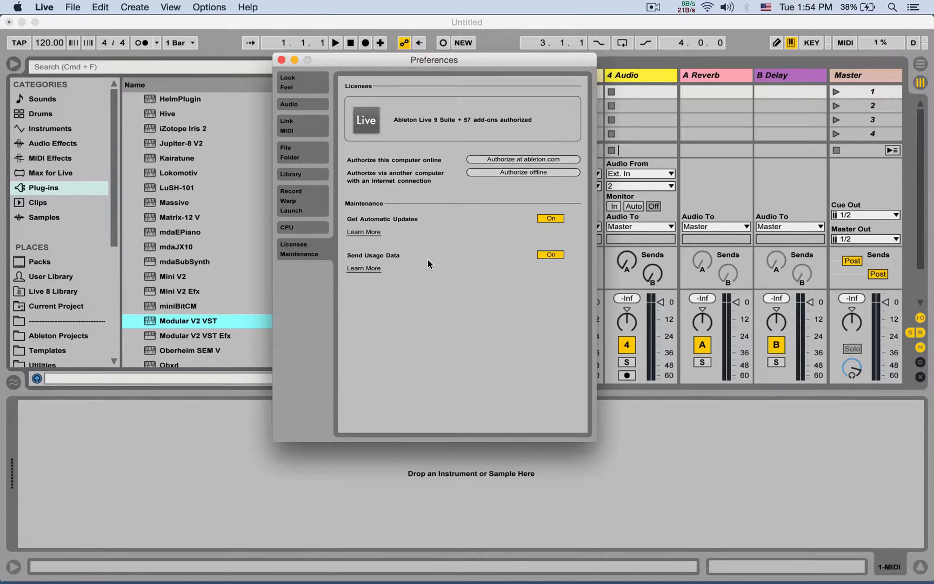
{"action": "mouse_move", "coordinate": [470, 265]}
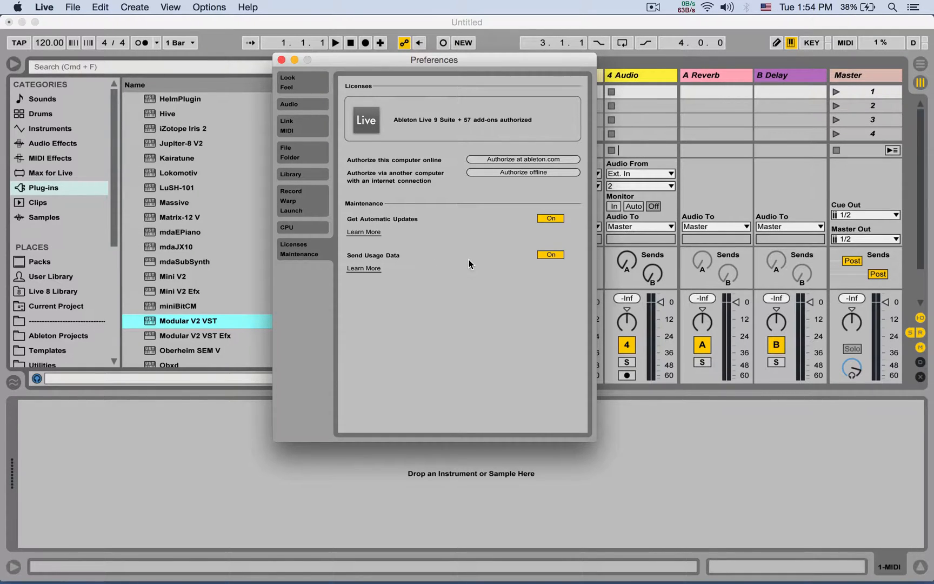
{"action": "mouse_move", "coordinate": [405, 247]}
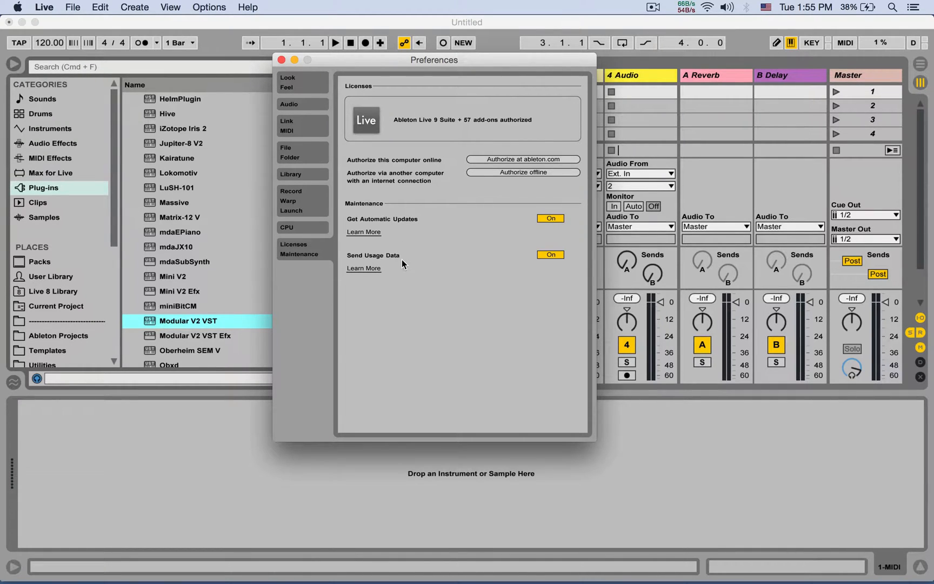
{"action": "mouse_move", "coordinate": [431, 269]}
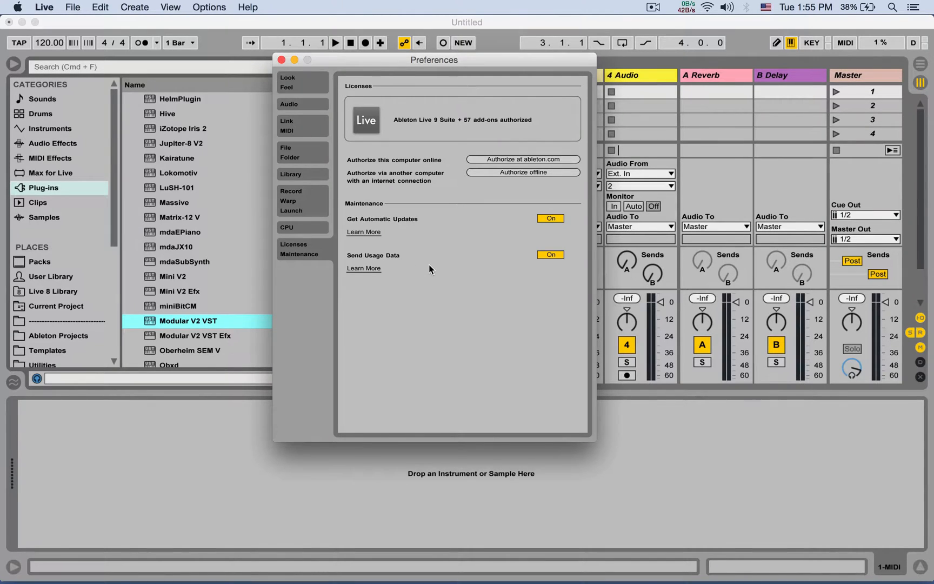
{"action": "mouse_move", "coordinate": [367, 263]}
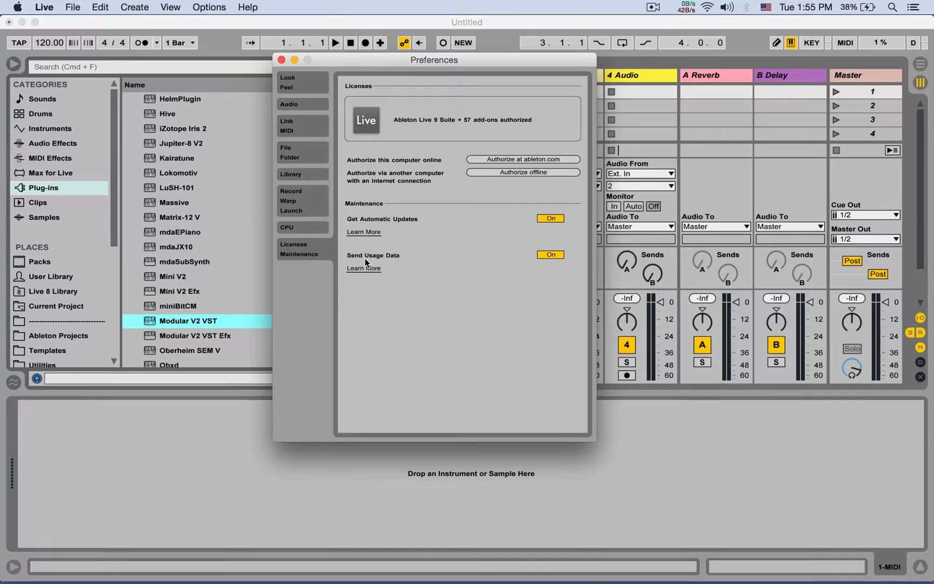
{"action": "mouse_move", "coordinate": [550, 270]}
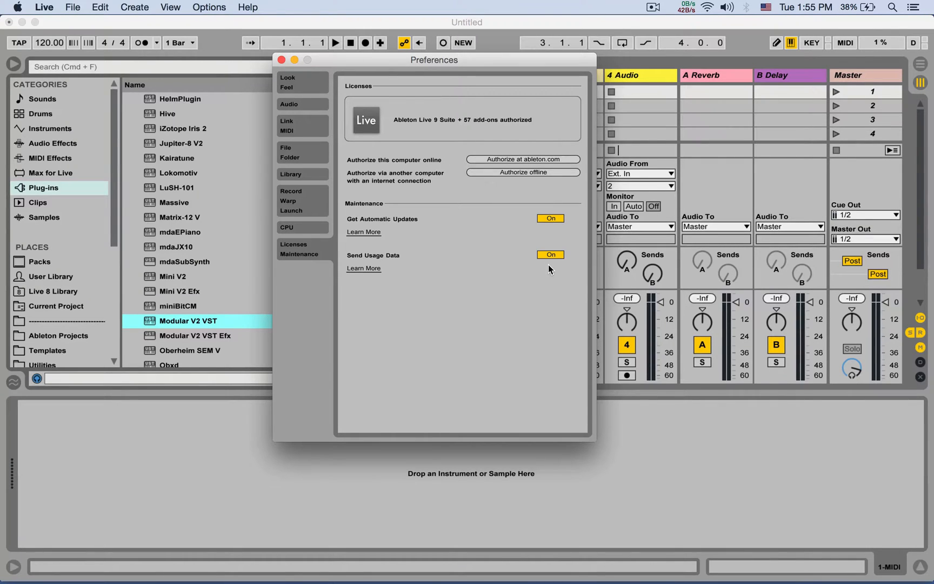